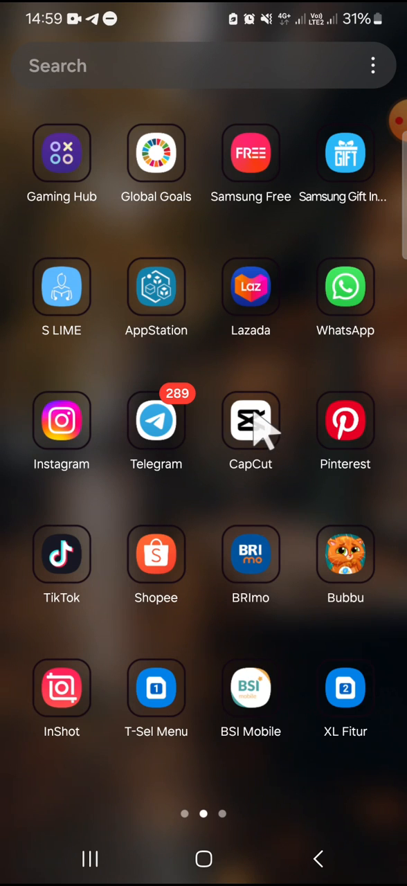
- Launch CapCut from the home screen and bring up the Edit profile page from the Me tab
{"action": "left_click", "coordinate": [250, 421]}
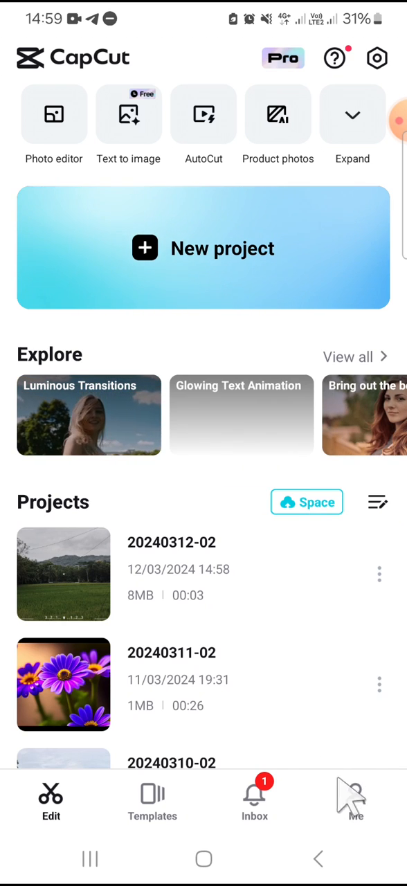
{"action": "left_click", "coordinate": [355, 794]}
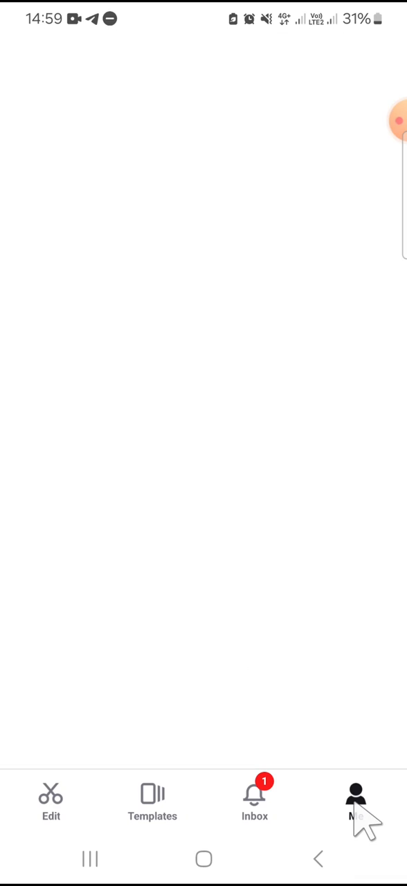
{"action": "left_click", "coordinate": [358, 808]}
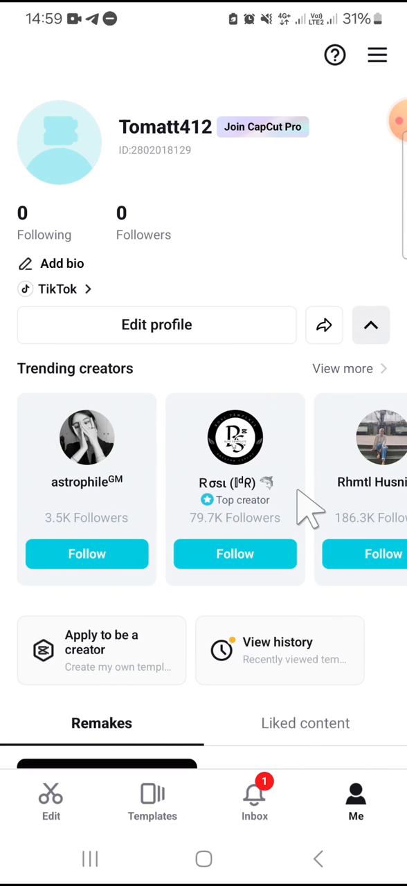
{"action": "mouse_move", "coordinate": [177, 339]}
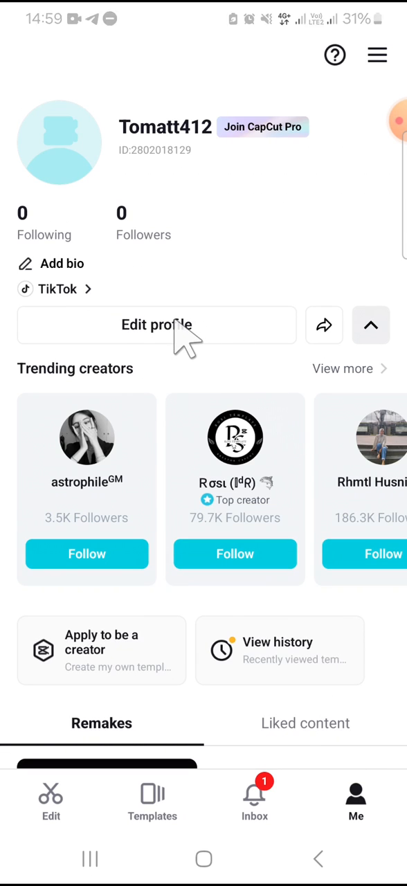
{"action": "left_click", "coordinate": [156, 325]}
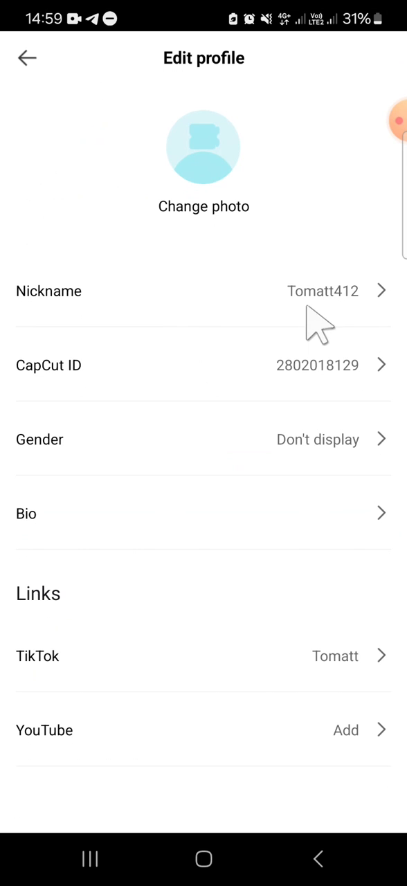
{"action": "mouse_move", "coordinate": [330, 305]}
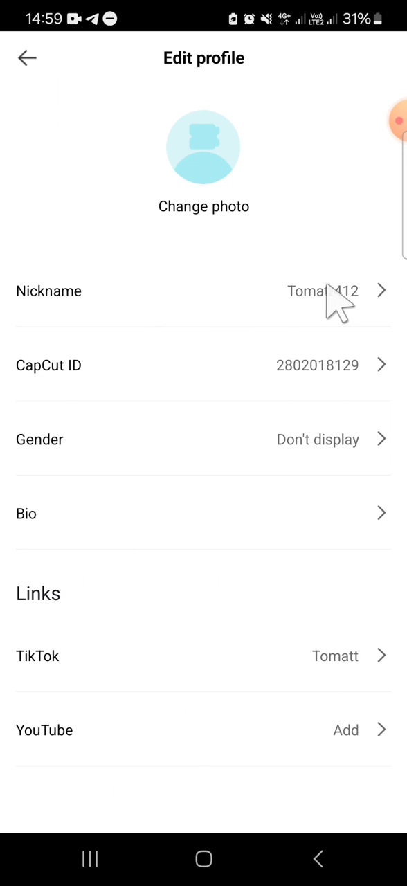